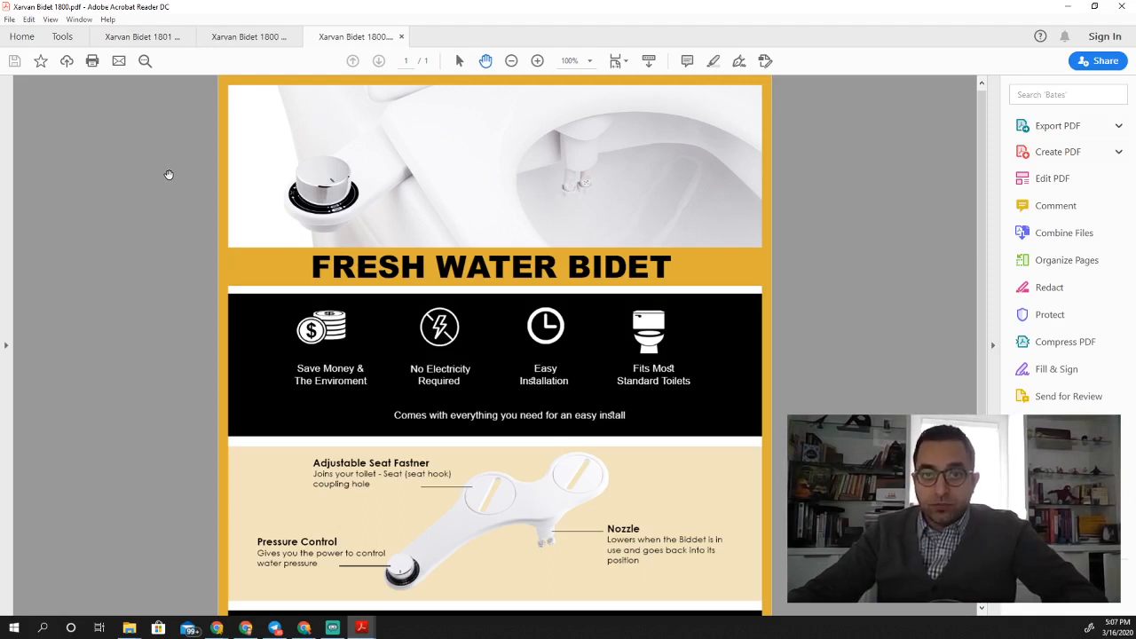
pyautogui.moveTo(213, 186)
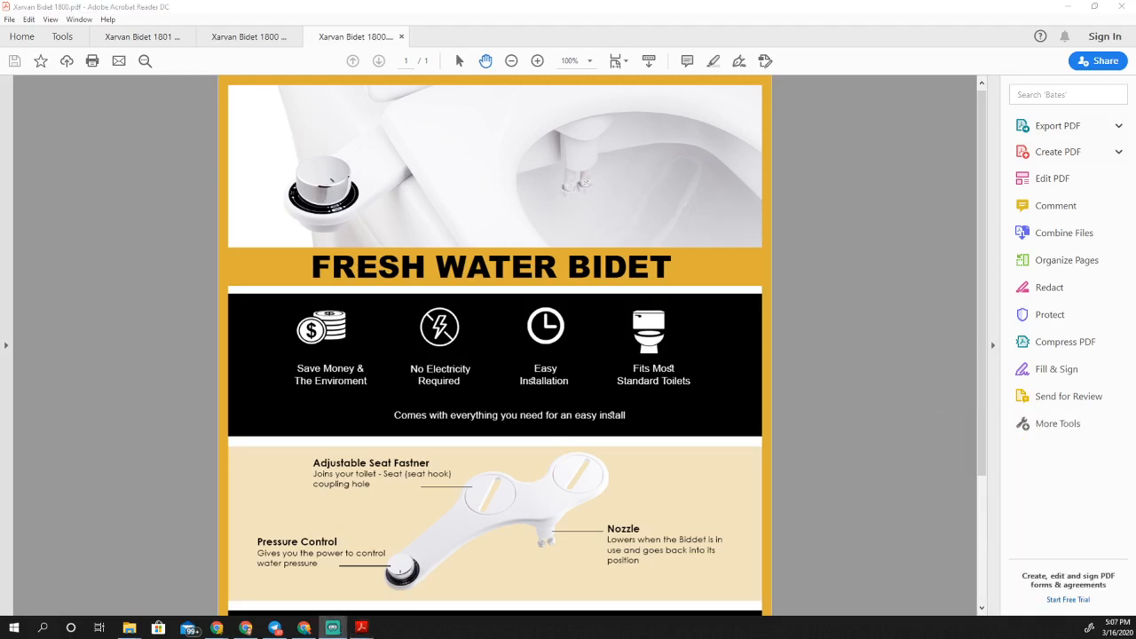
# - Bring the Xarvan Bidet 1800 Half Page flyer to the front
pyautogui.click(249, 36)
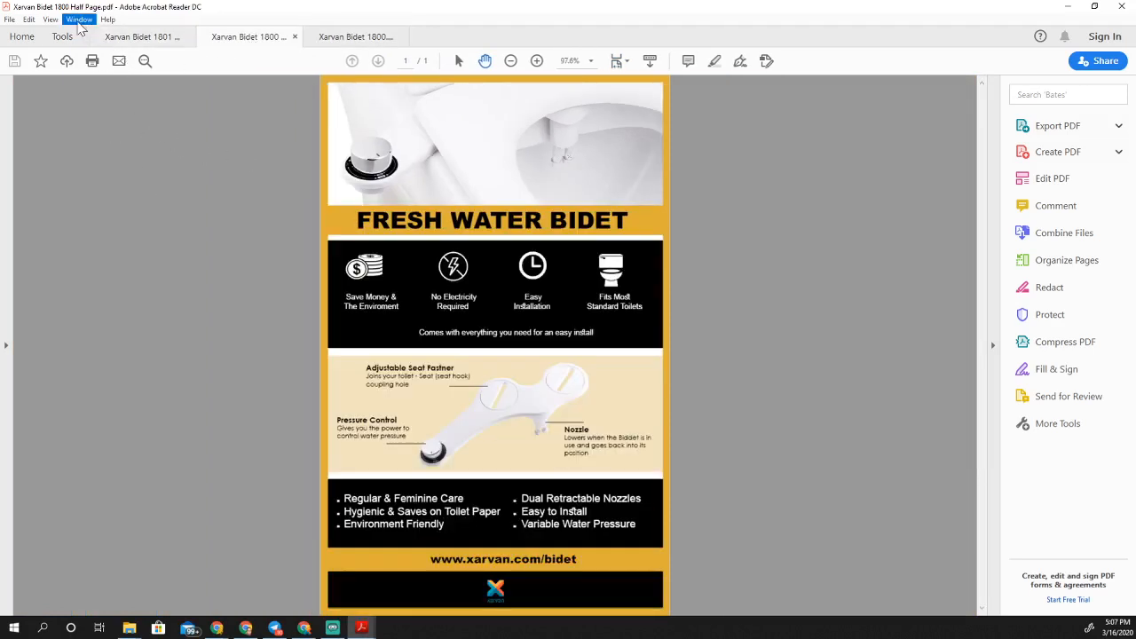
pyautogui.click(78, 19)
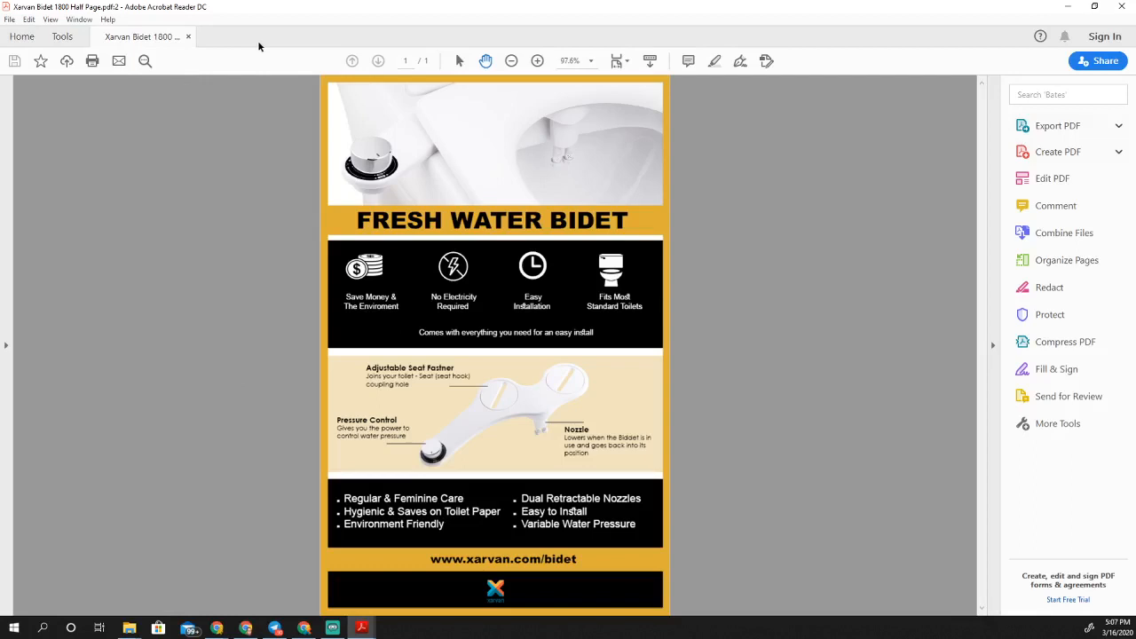
pyautogui.moveTo(470, 568)
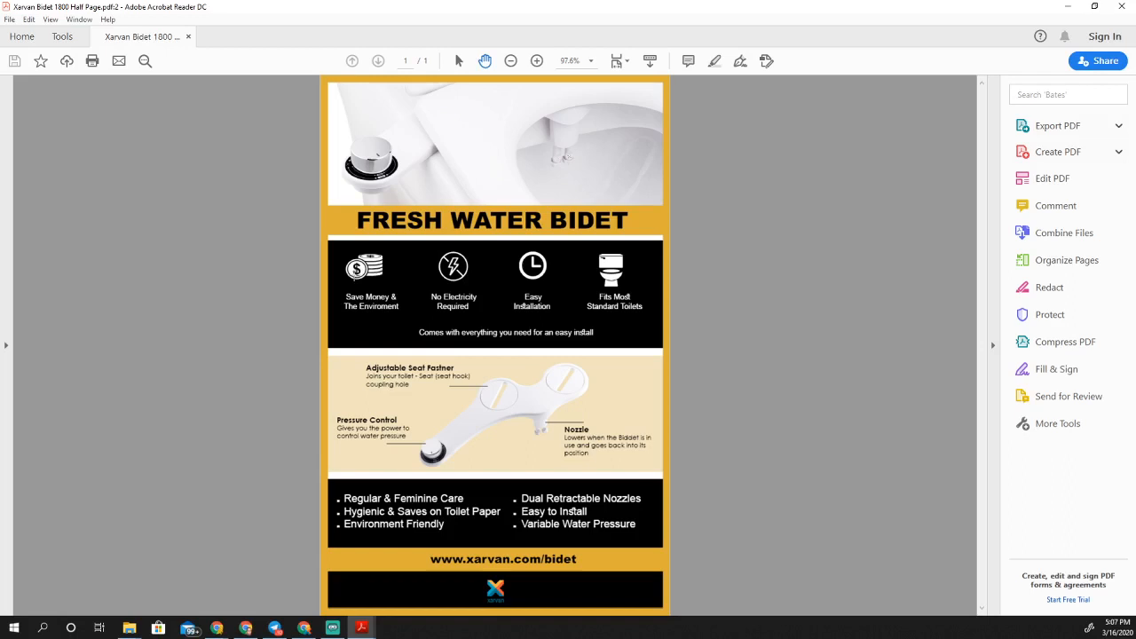
pyautogui.moveTo(337, 28)
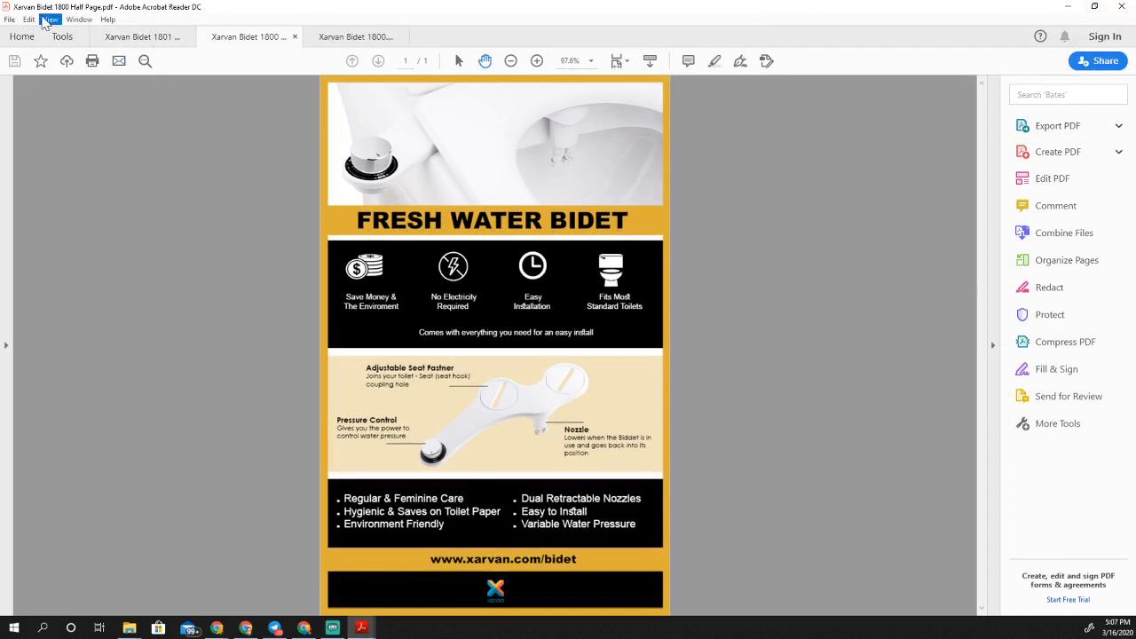
# - In Preferences > General, turn off 'Open documents as new tabs in the same window'
pyautogui.click(28, 19)
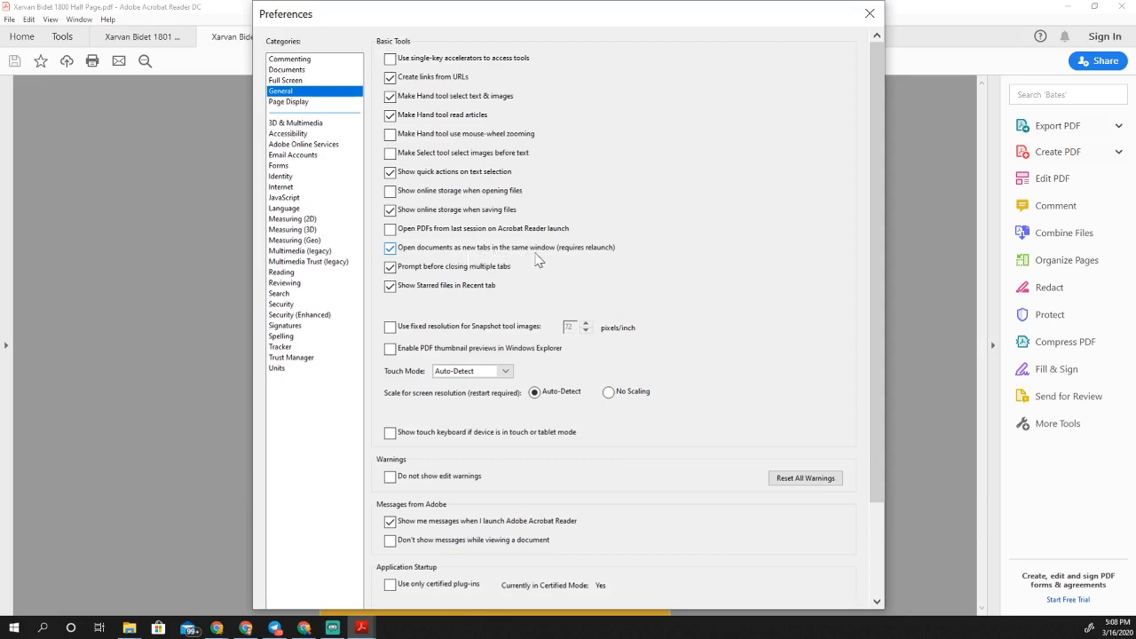
pyautogui.moveTo(619, 256)
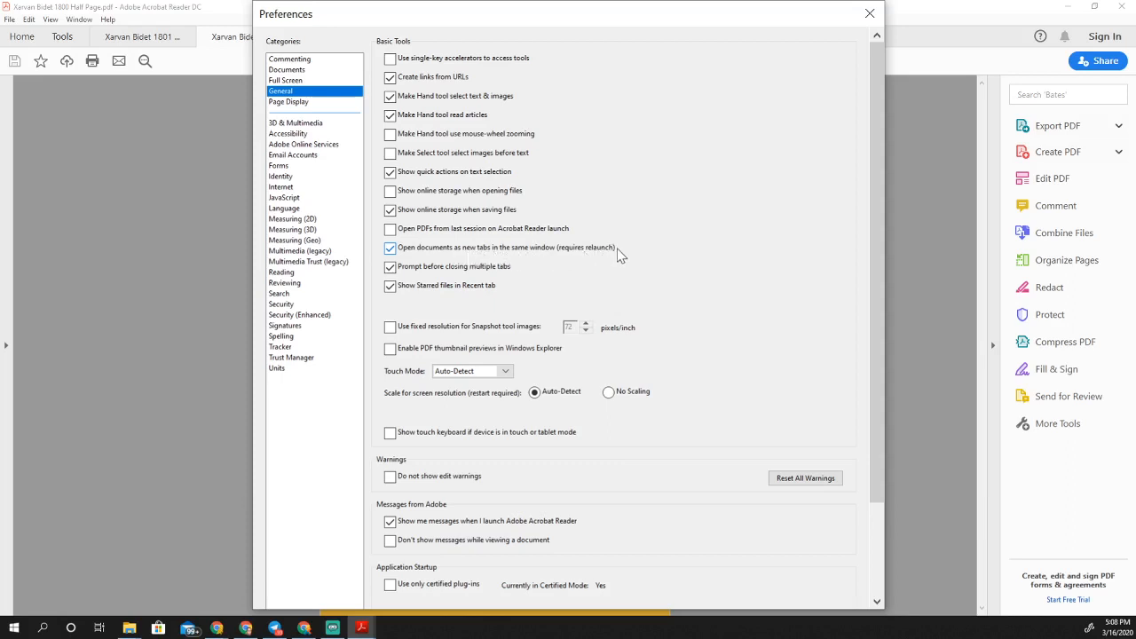
pyautogui.click(391, 249)
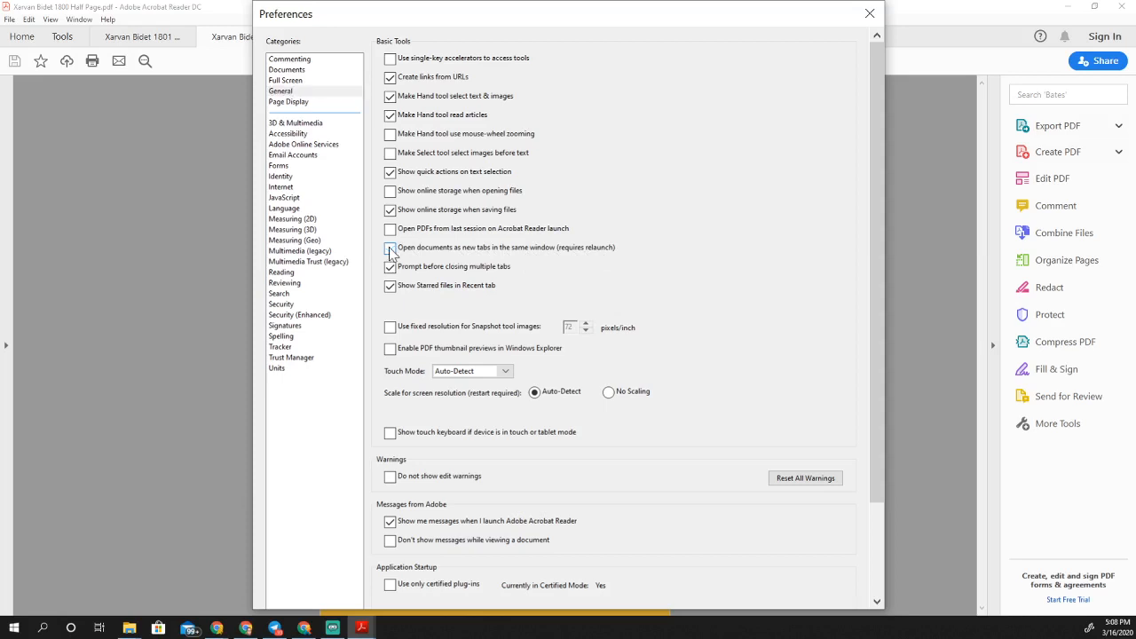
pyautogui.click(390, 249)
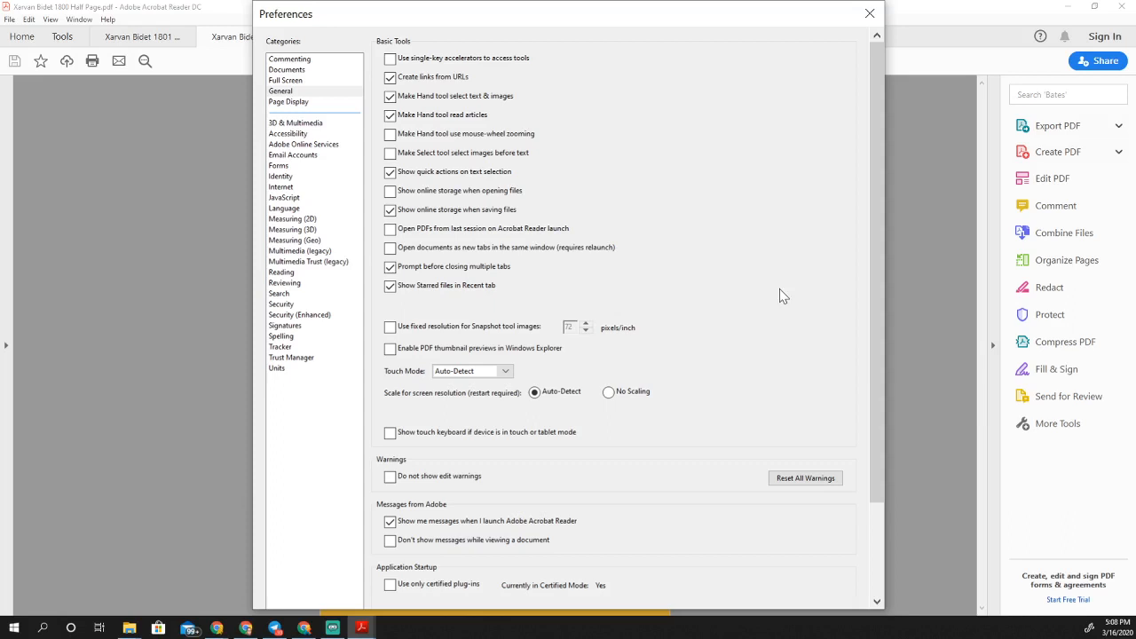
pyautogui.scroll(-3)
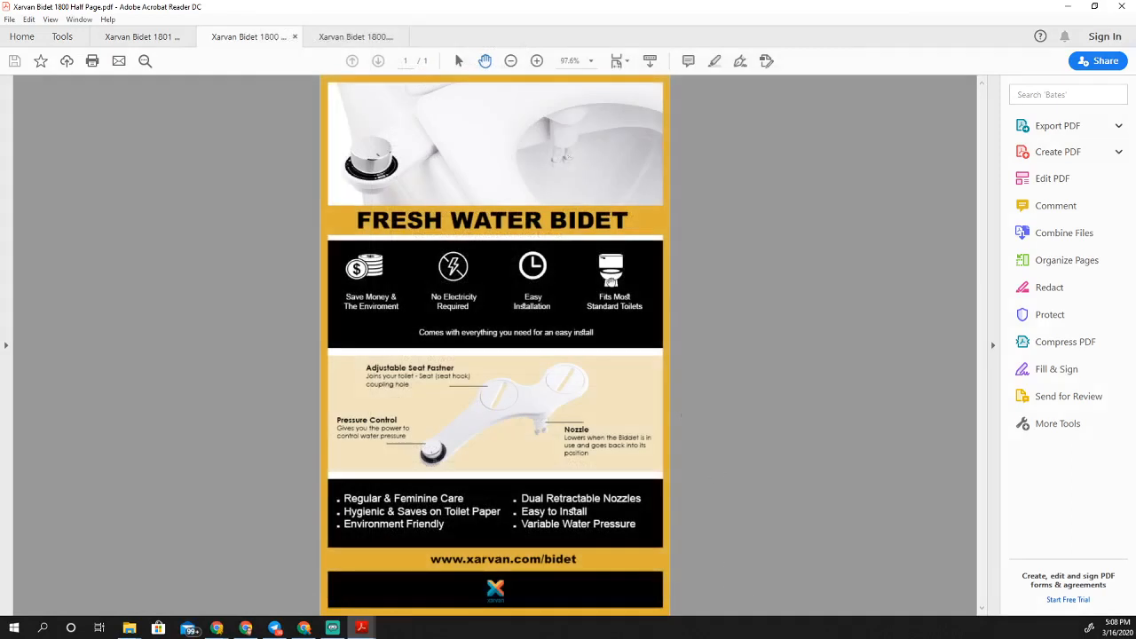
pyautogui.moveTo(1125, 7)
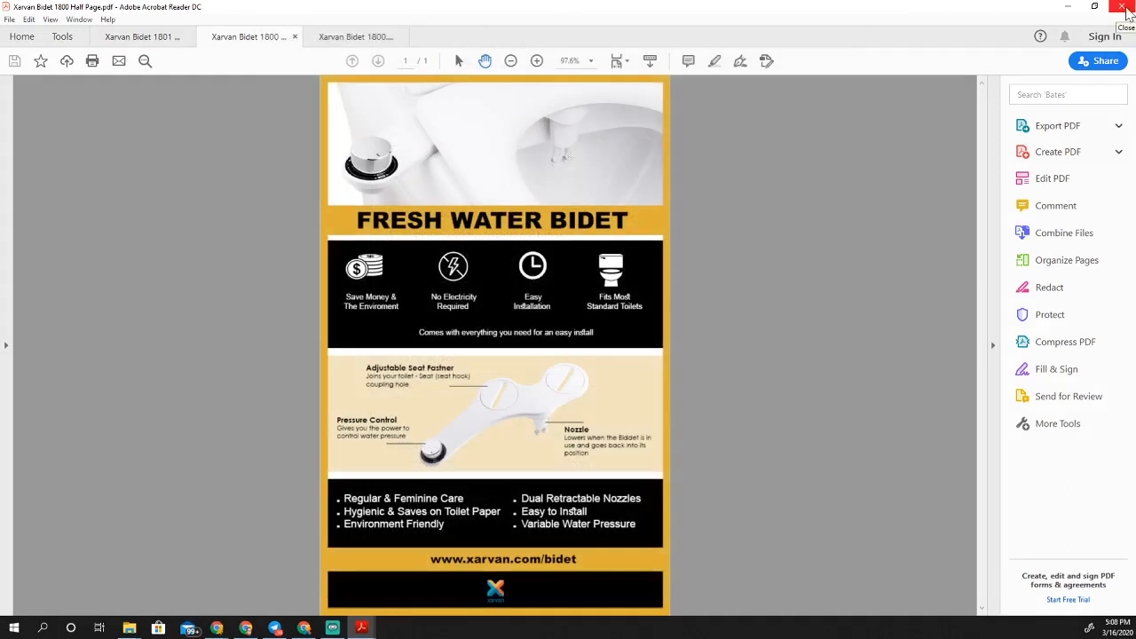
# - Close the reader with all its flyer tabs, returning to the desktop
pyautogui.click(1125, 7)
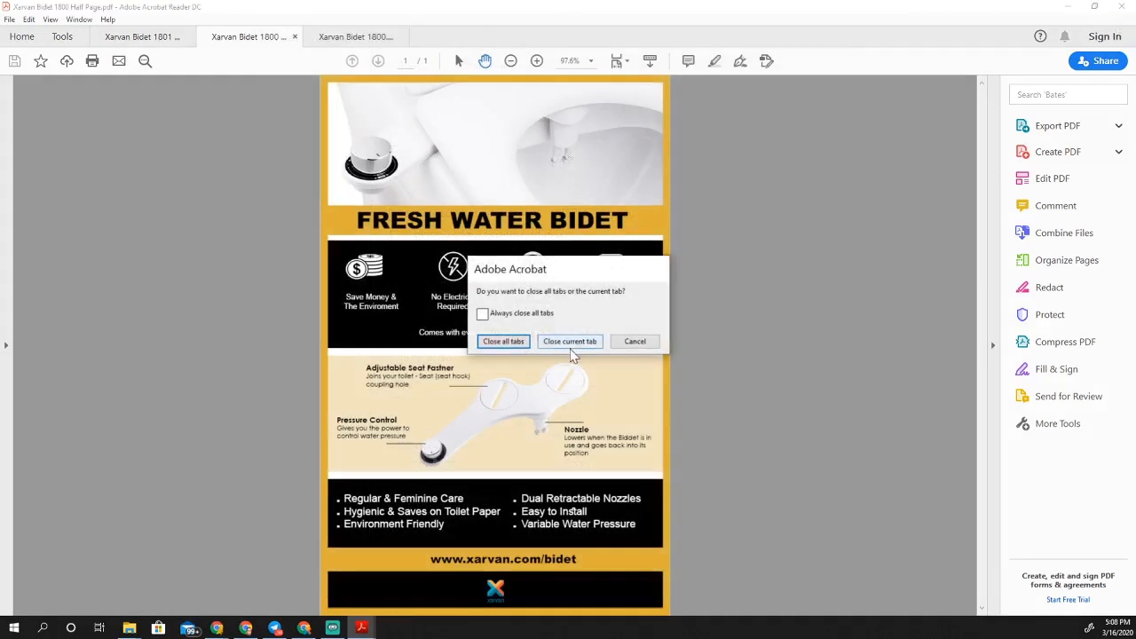
pyautogui.click(504, 341)
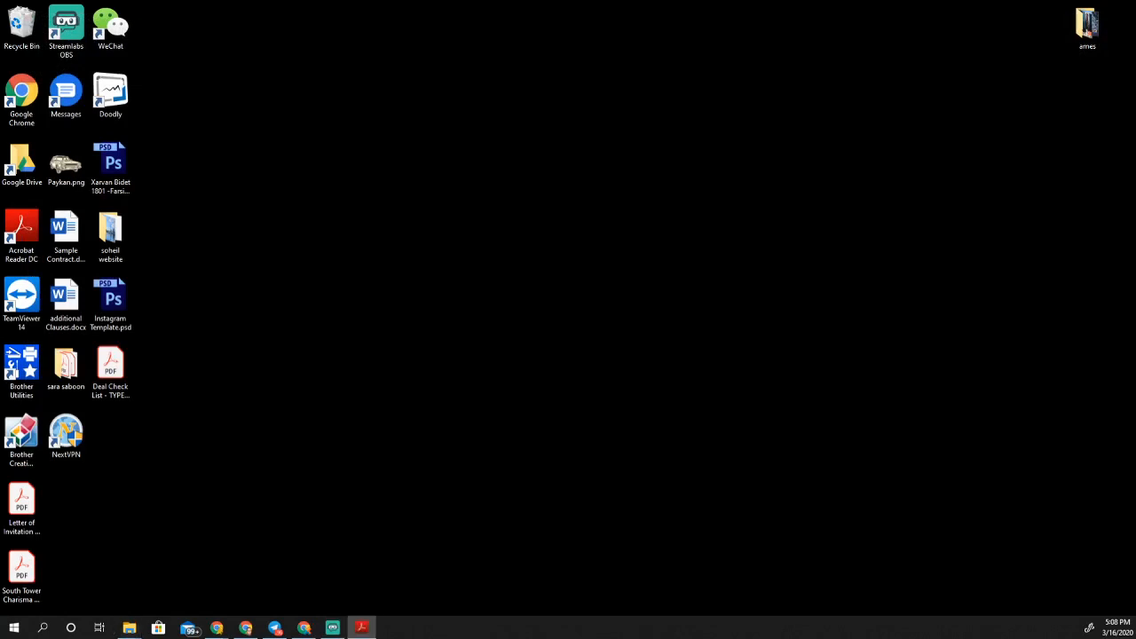
# - Launch a bidet flyer PDF from the desktop into its own reader window
pyautogui.doubleClick(110, 163)
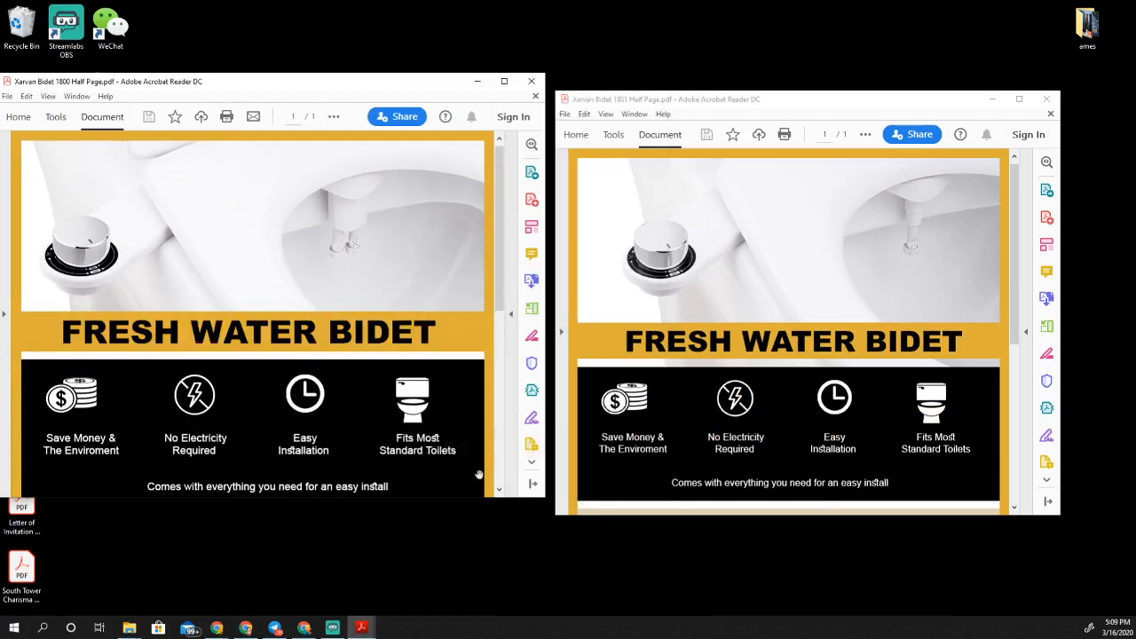
pyautogui.moveTo(458, 480)
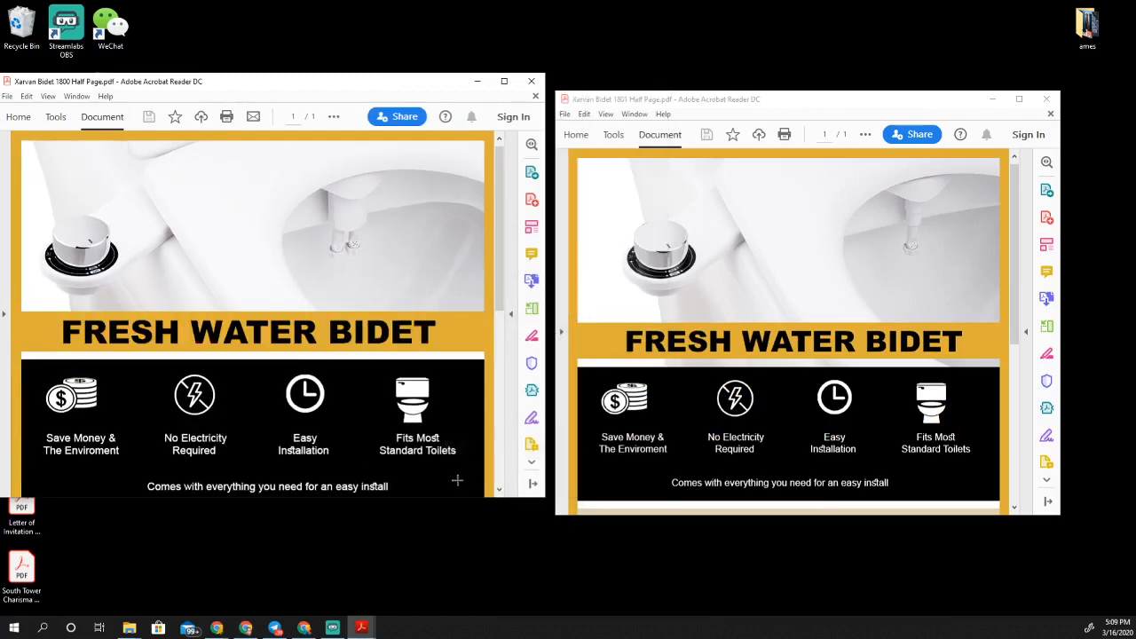